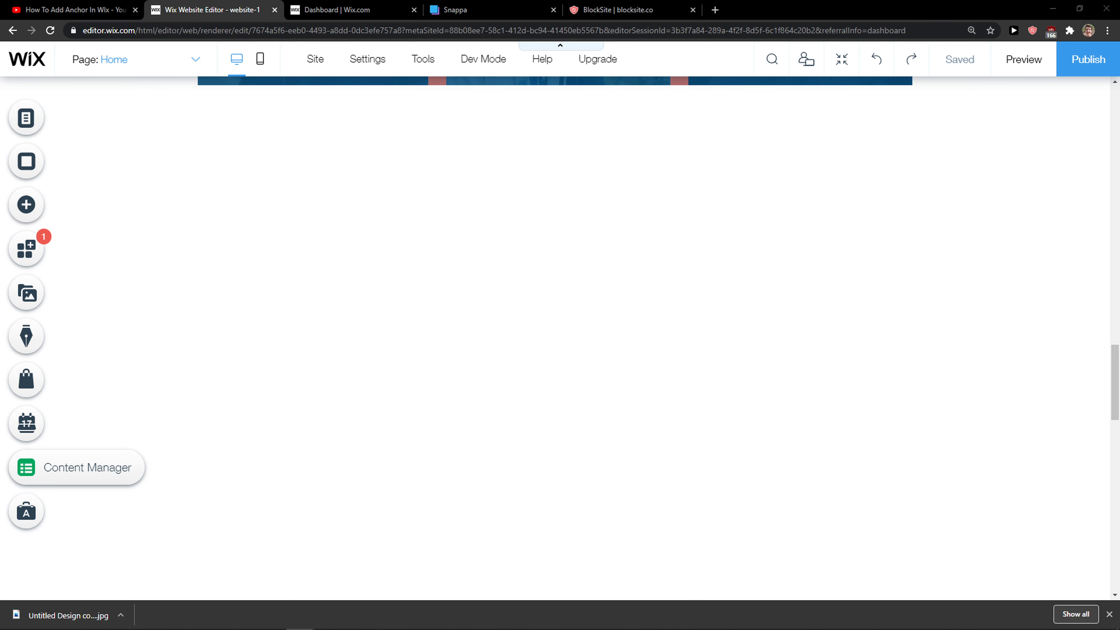
- Add a Google Maps element with the Wix Office pin below the testimonials on the Home page
scroll("down", 3)
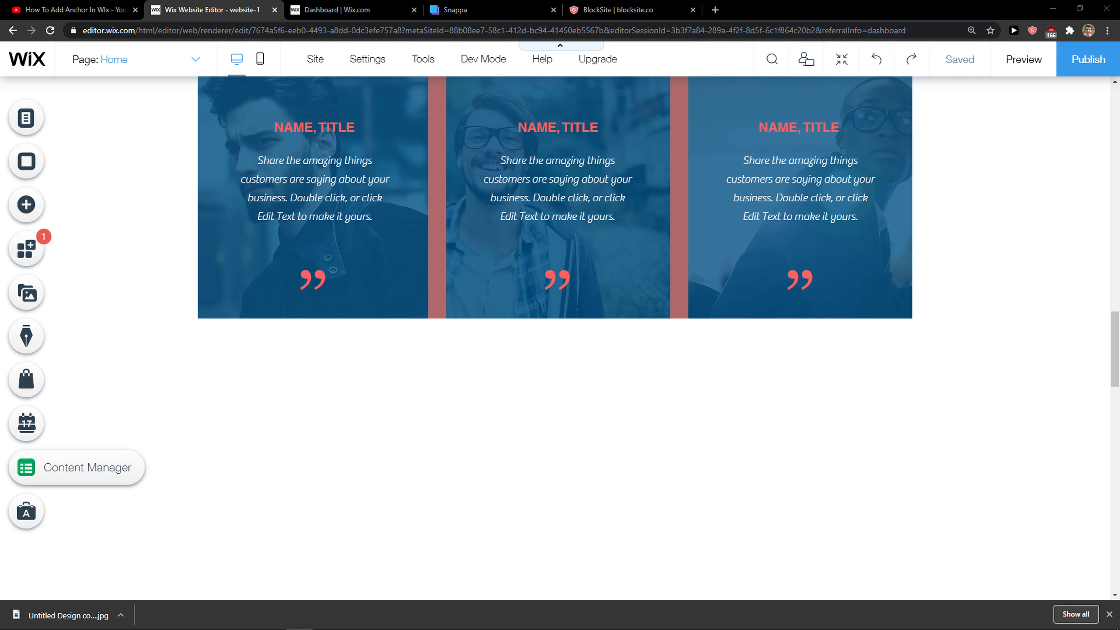
scroll("up", 3)
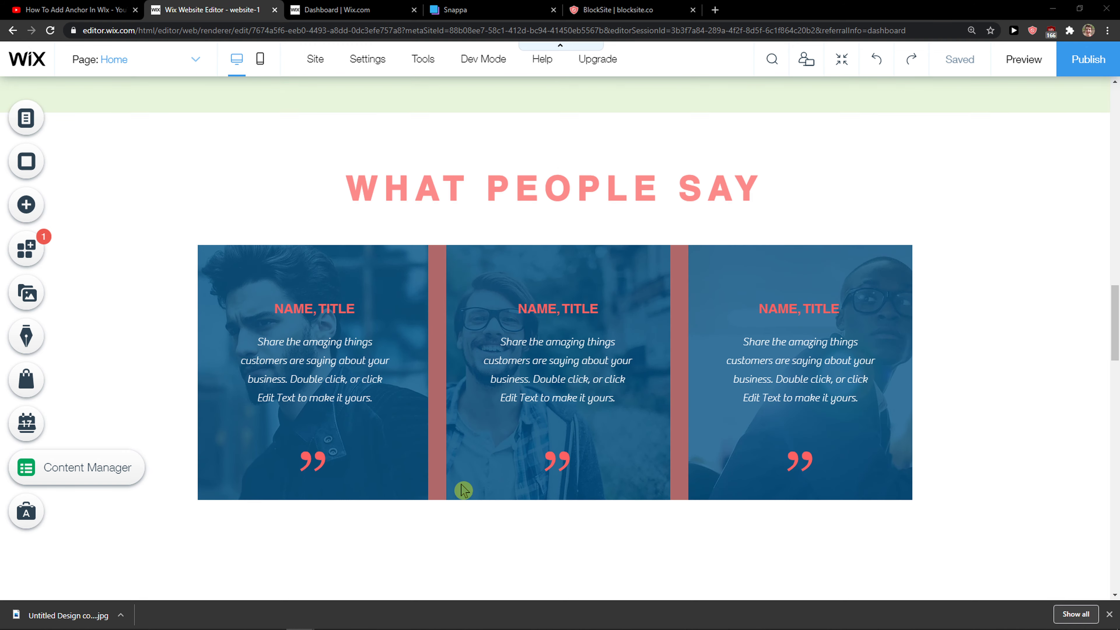
scroll("down", 3)
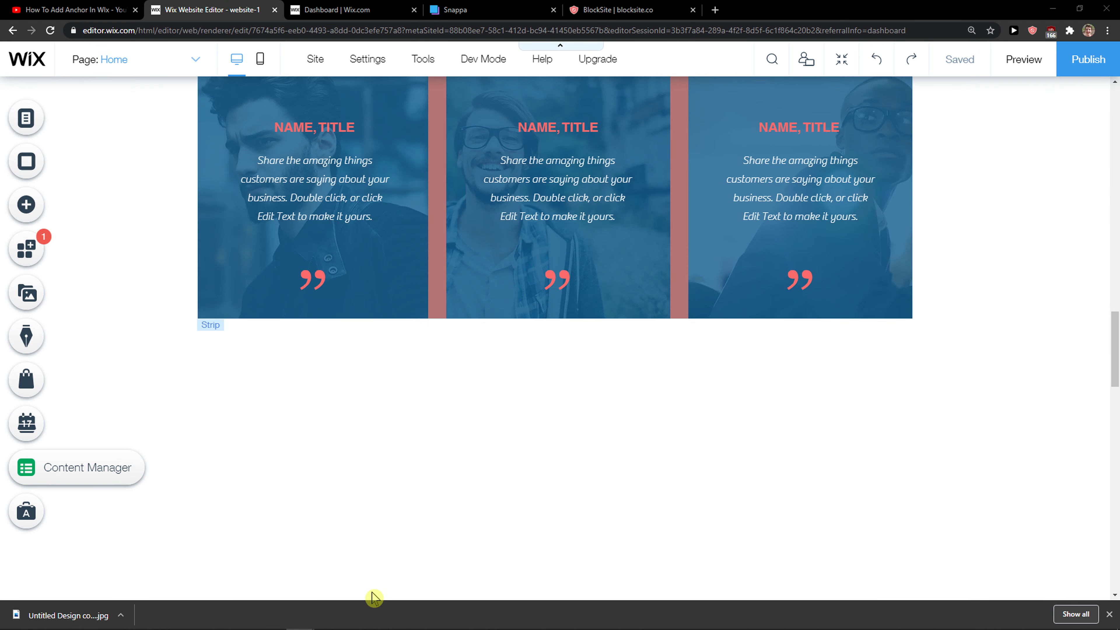
left_click(26, 204)
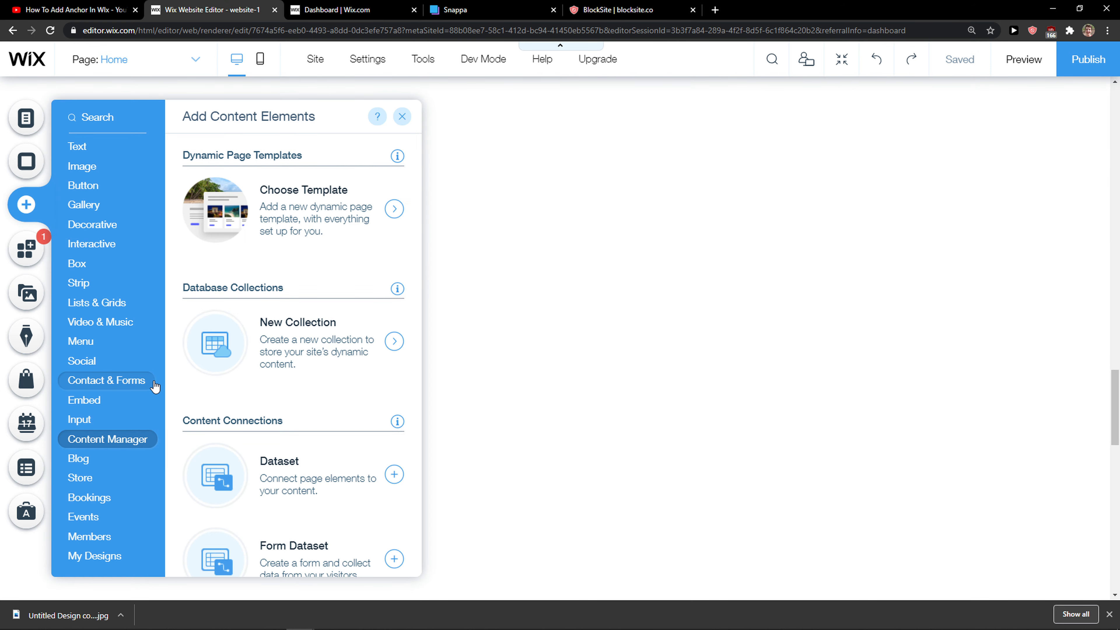
left_click(108, 380)
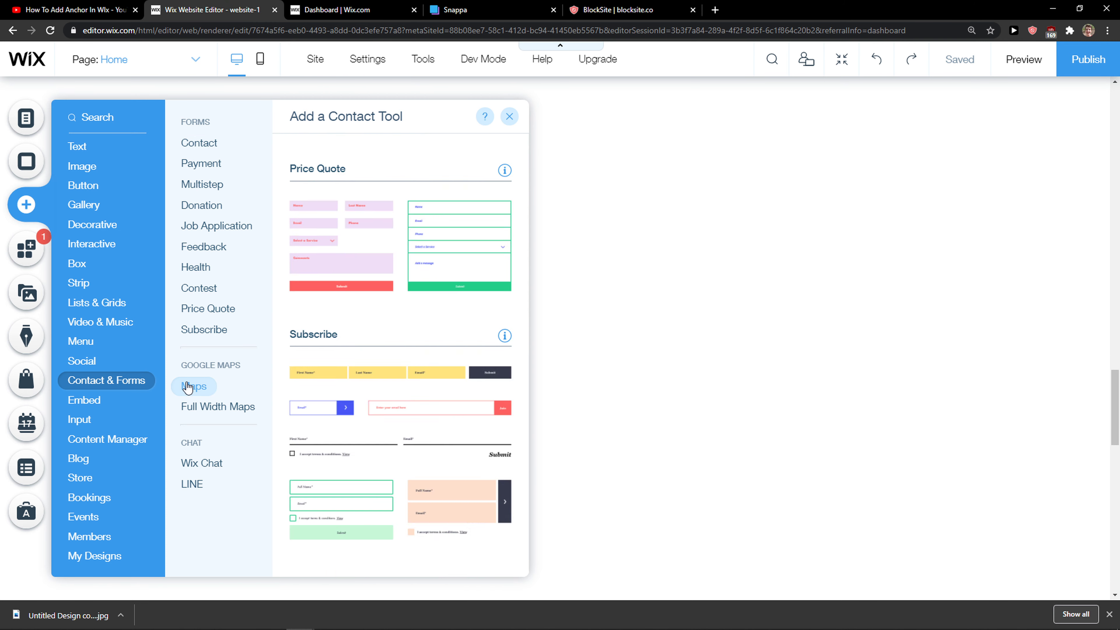
left_click(193, 386)
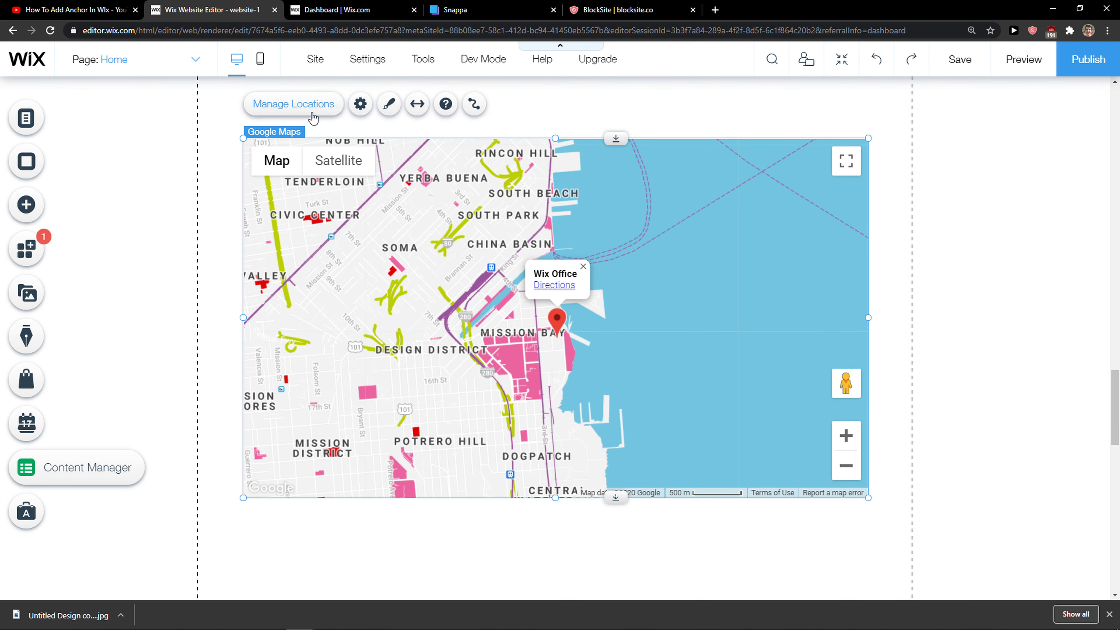
- In Manage Locations, set the map to Multiple and start a new blank location entry
left_click(294, 103)
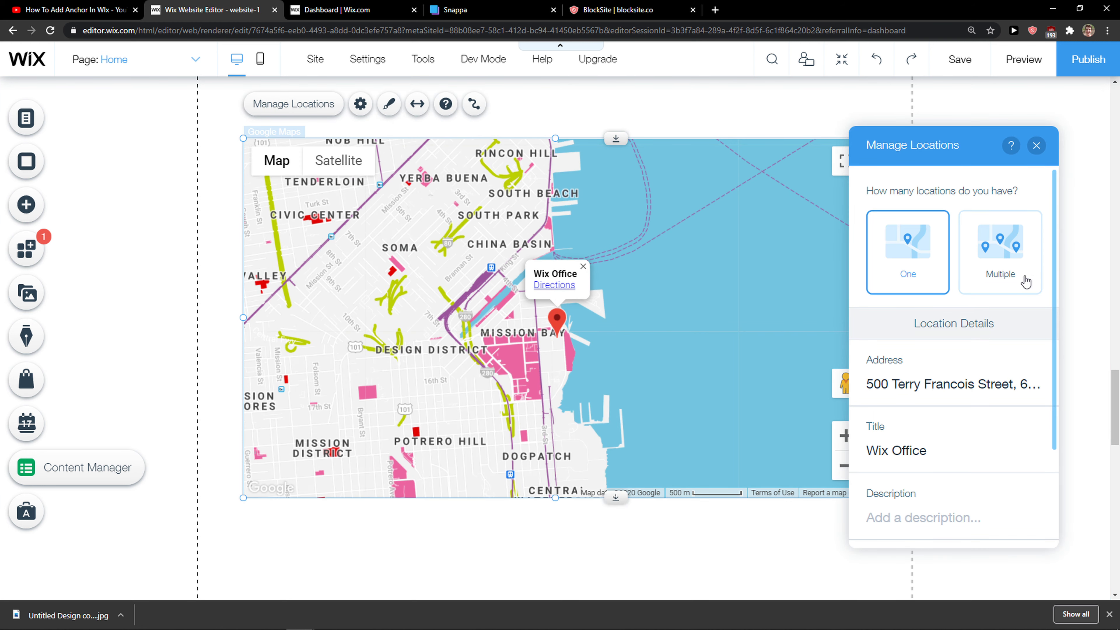
mouse_move(999, 278)
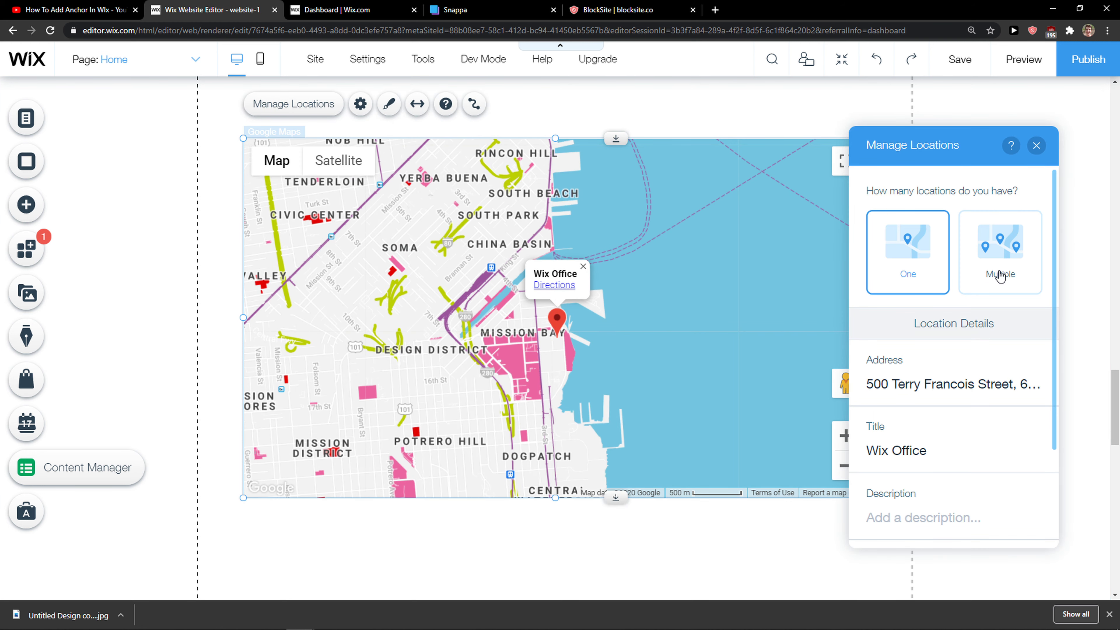
left_click(1001, 252)
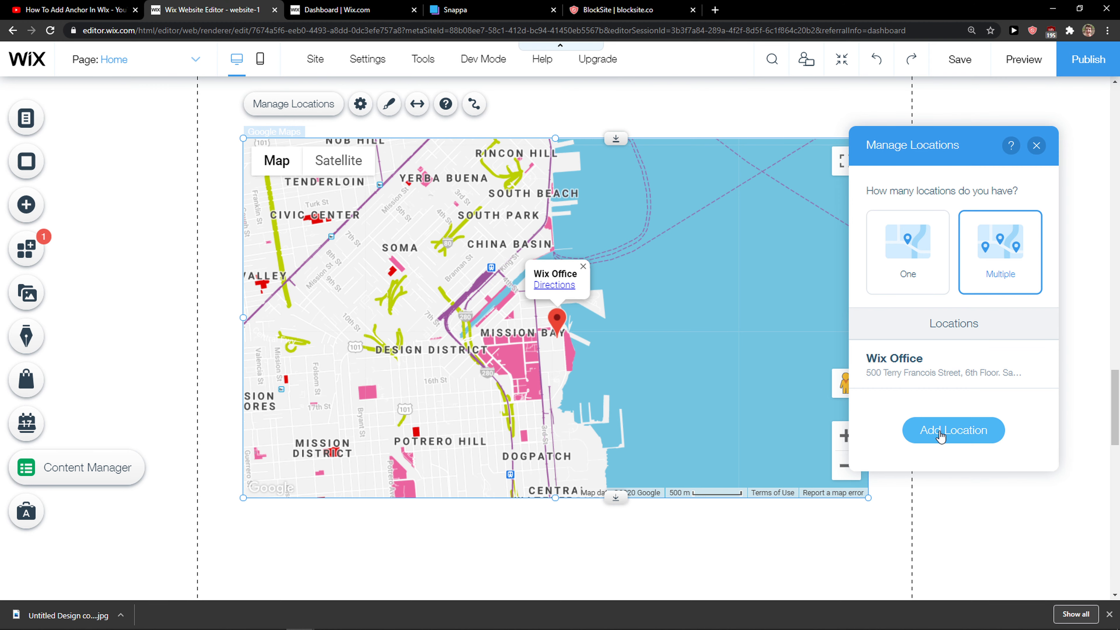
left_click(954, 430)
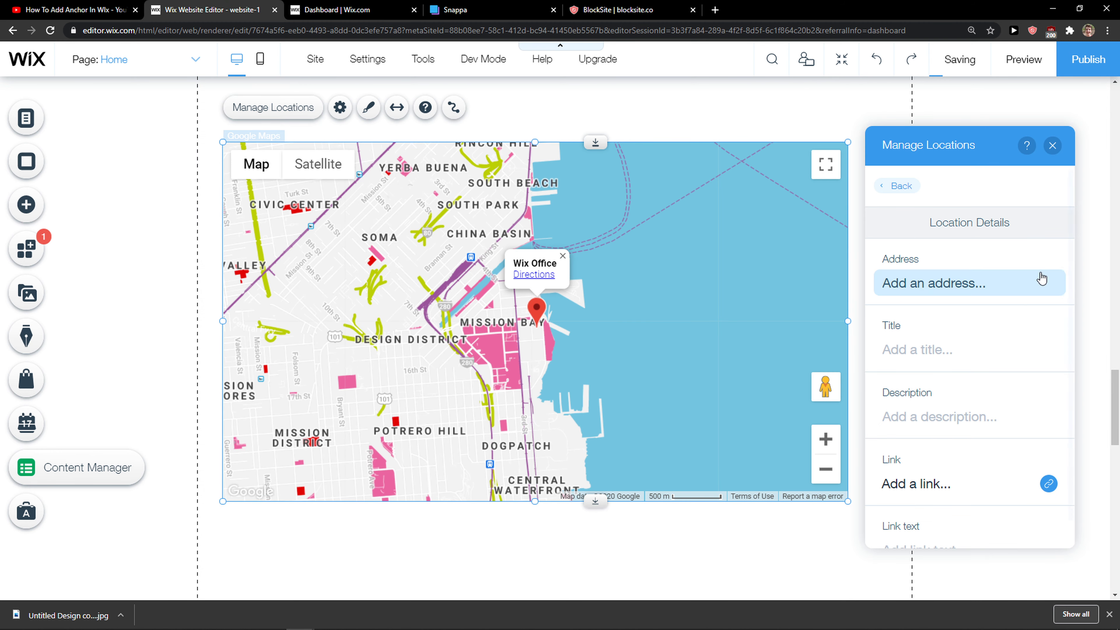
- Set the new location's address to China Basin, title it 'Wix Office 2', and close Manage Locations
type("ch")
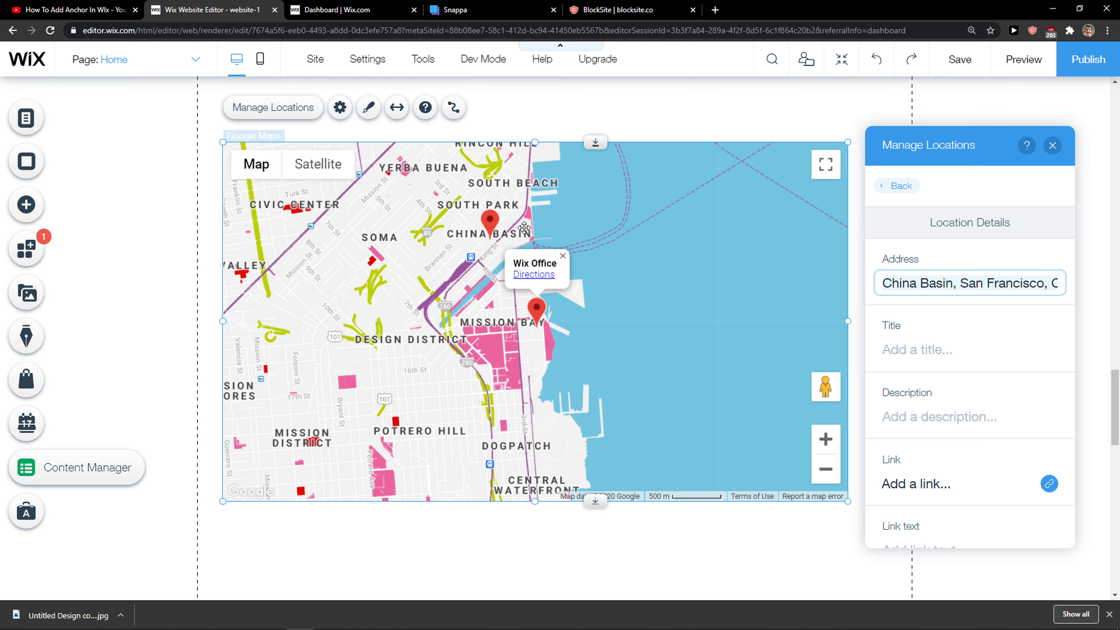
left_click(970, 350)
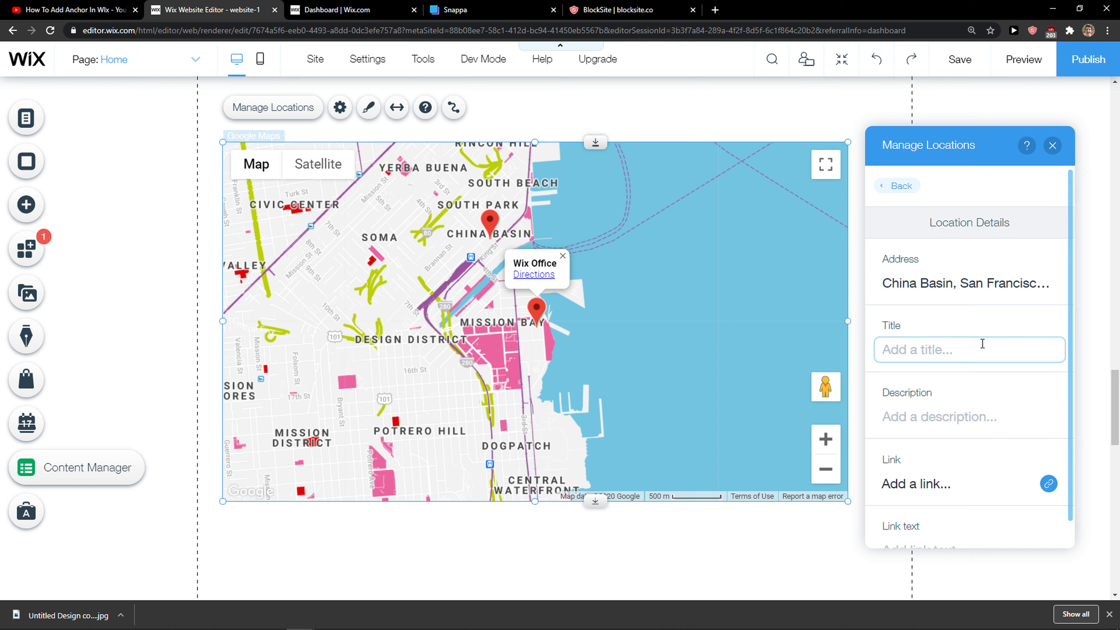
type("Wix Office 2")
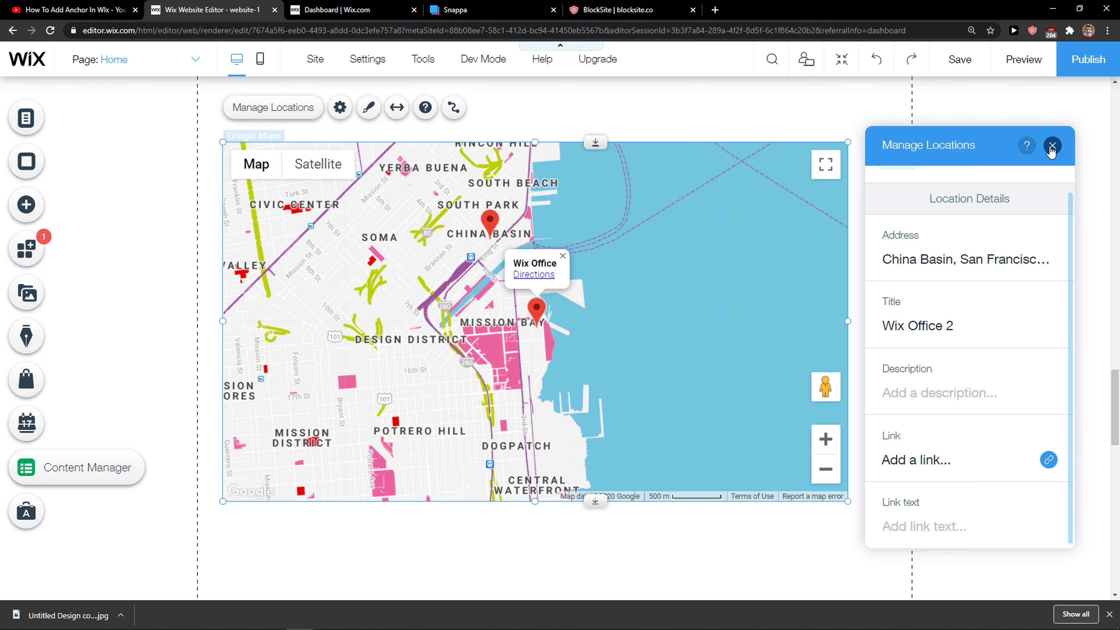
left_click(1052, 146)
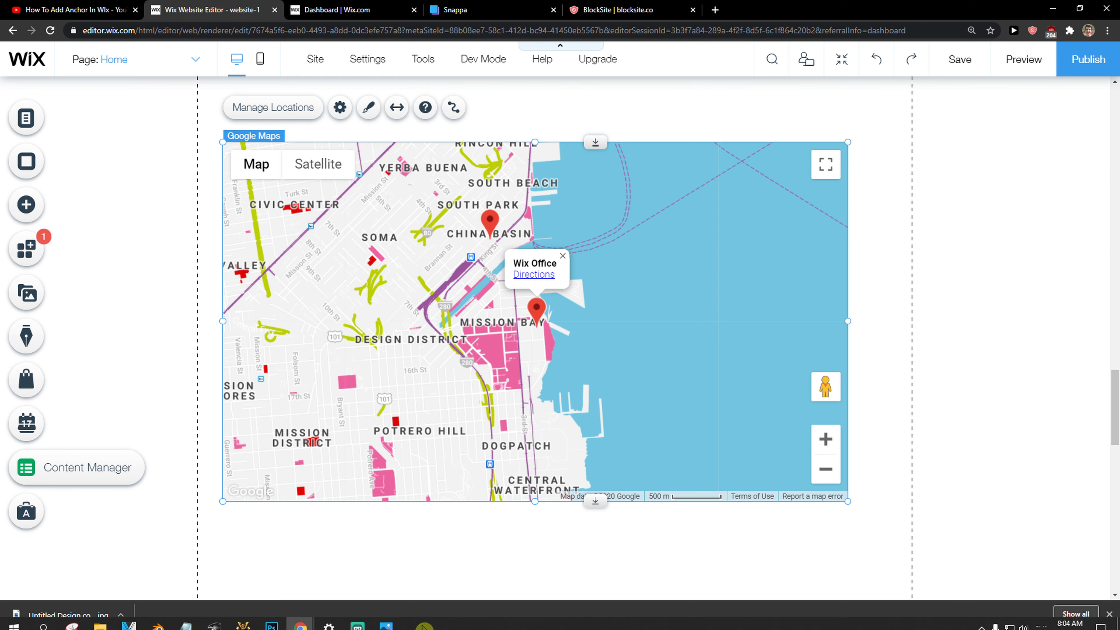